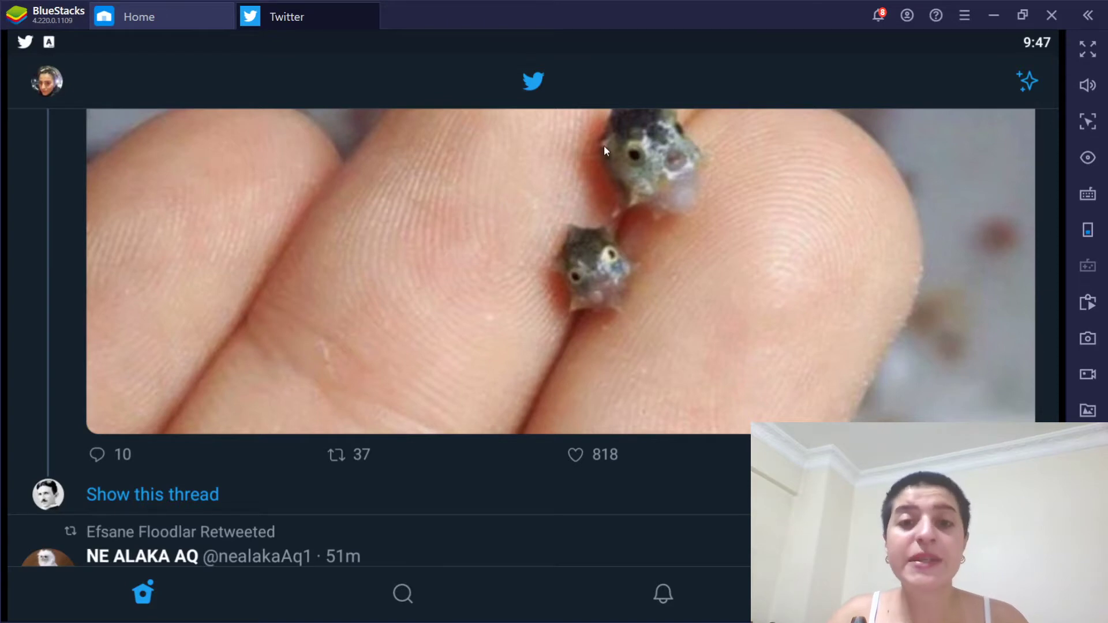
{"action": "mouse_move", "coordinate": [601, 146]}
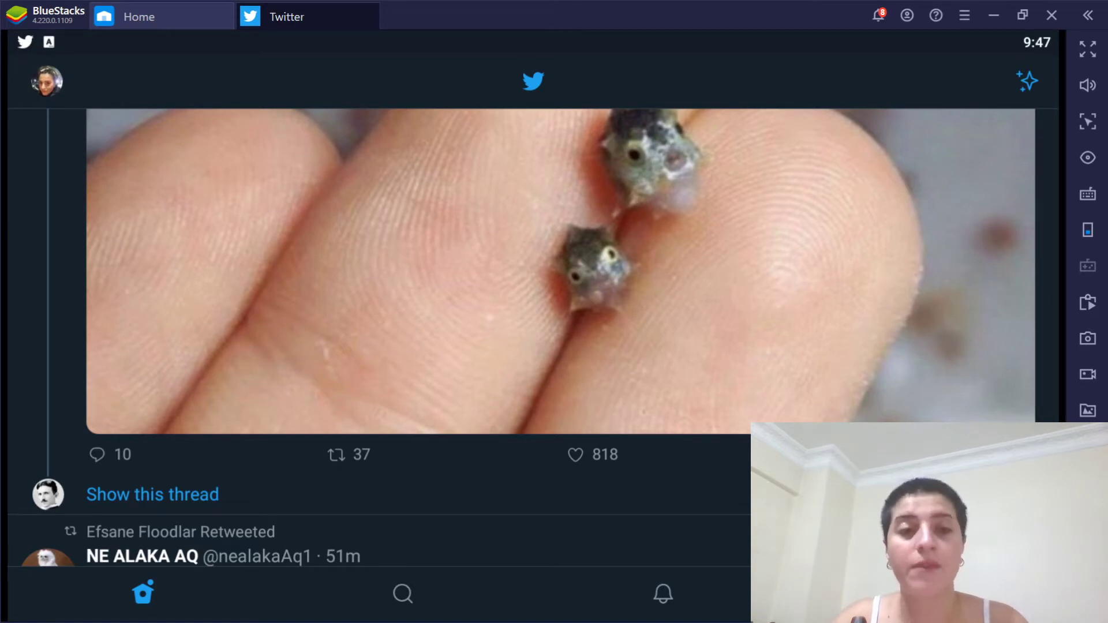
Go to the user's own profile page via the account navigation drawer.
{"action": "left_click", "coordinate": [575, 454]}
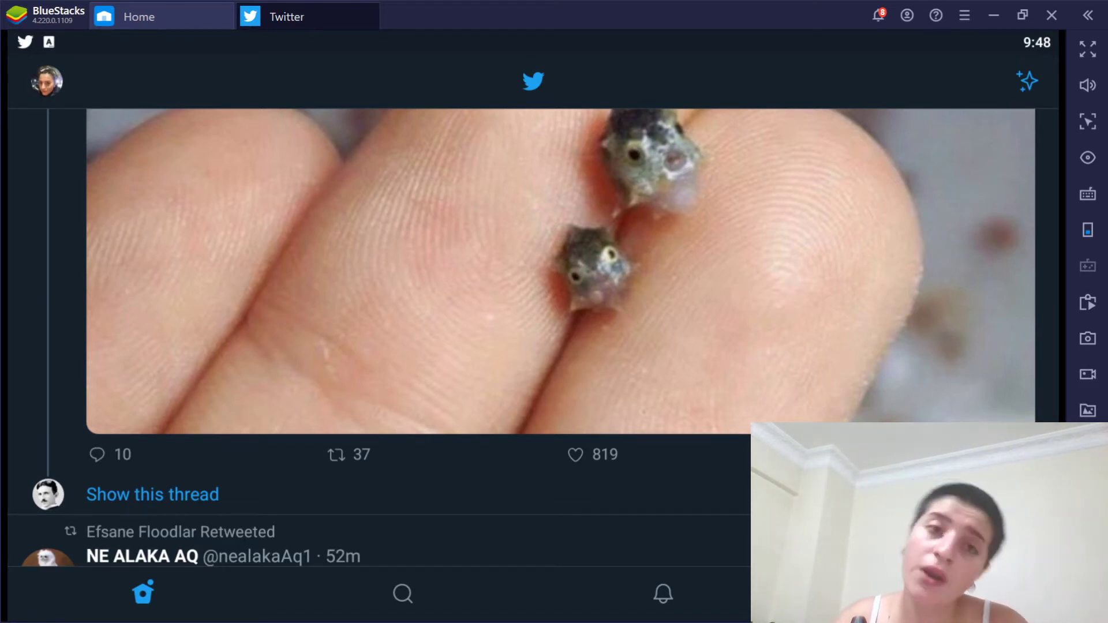
{"action": "left_click", "coordinate": [575, 455]}
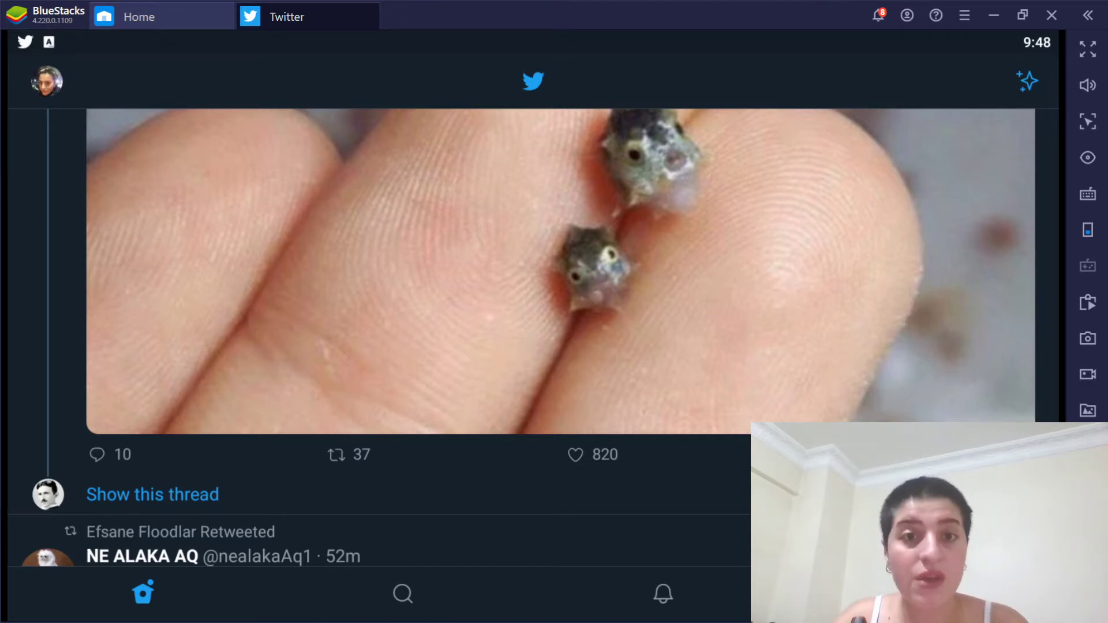
{"action": "mouse_move", "coordinate": [120, 44]}
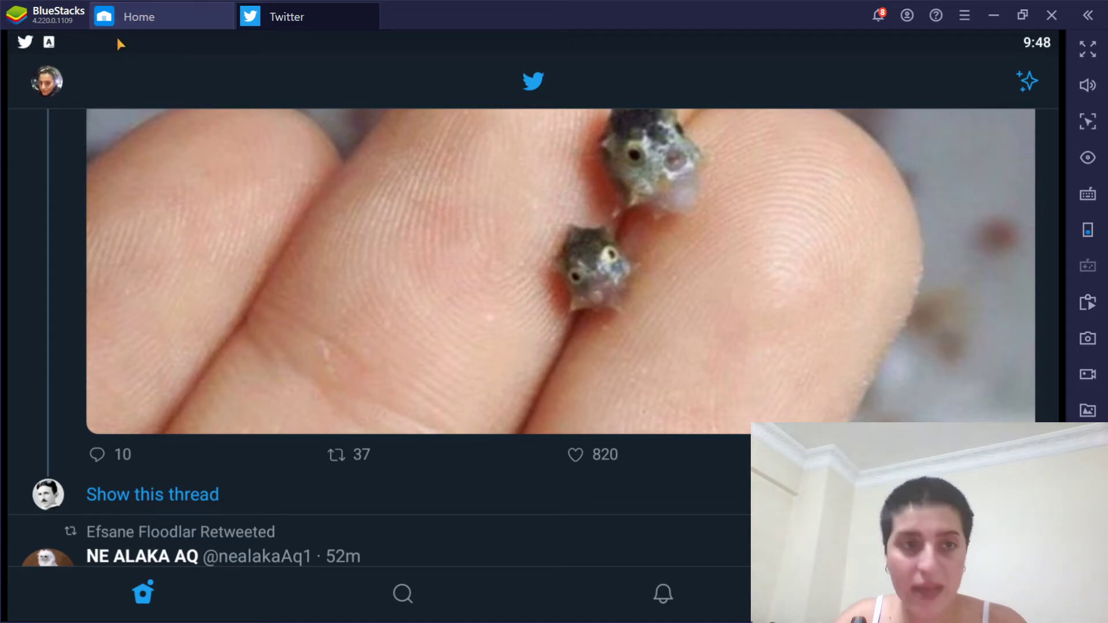
{"action": "left_click", "coordinate": [46, 80]}
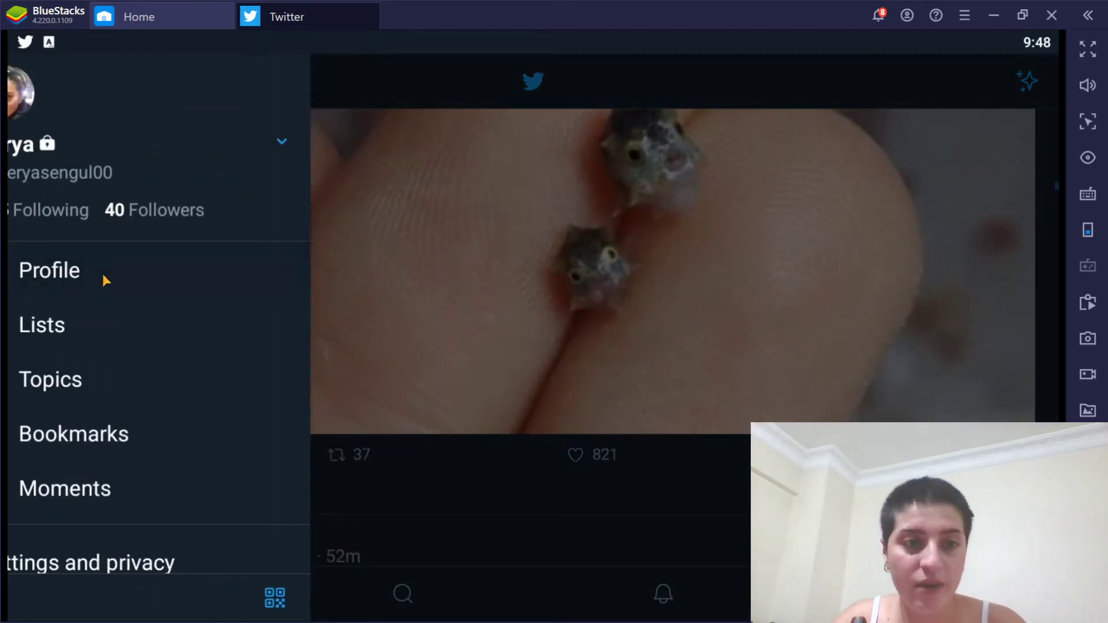
{"action": "left_click", "coordinate": [48, 271]}
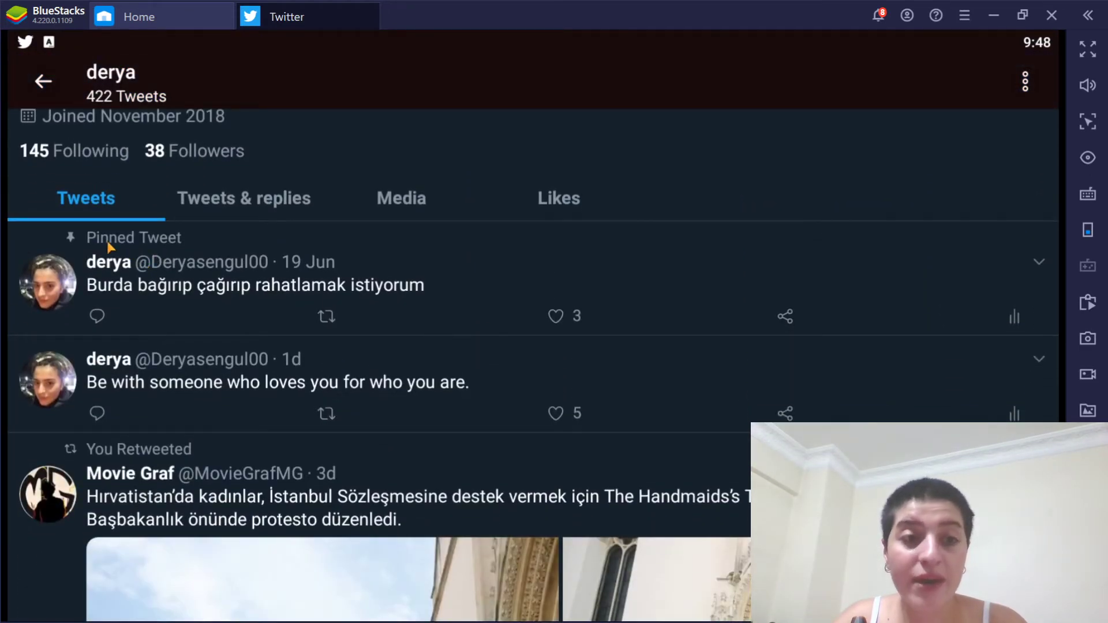
{"action": "mouse_move", "coordinate": [988, 276]}
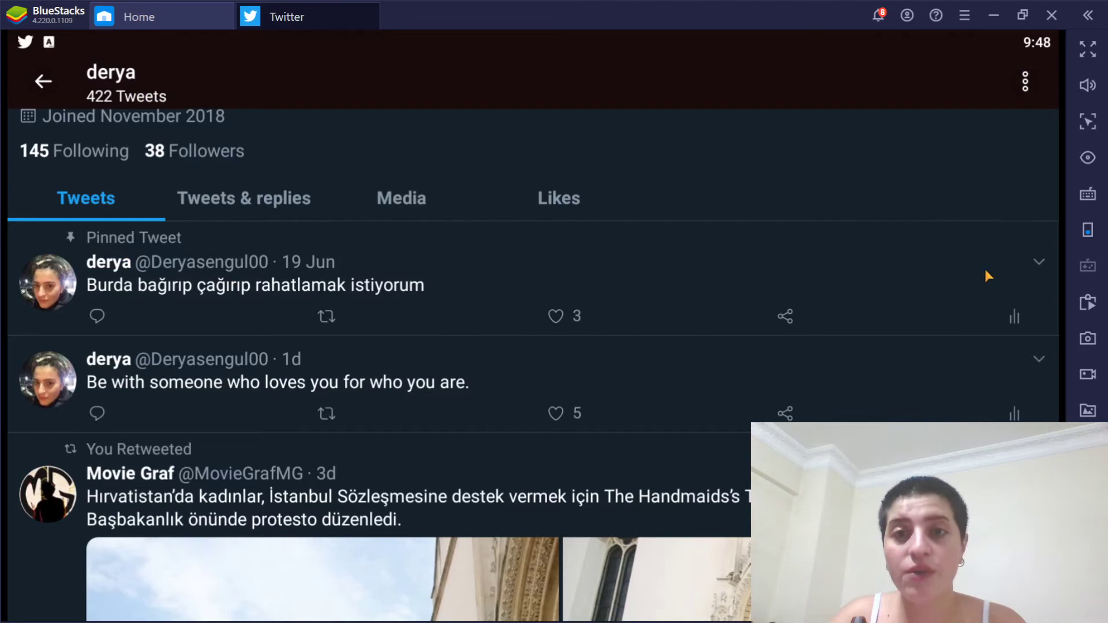
Unpin the Turkish tweet from 19 Jun so 'Be with someone who loves you…' is listed first.
{"action": "left_click", "coordinate": [1039, 262]}
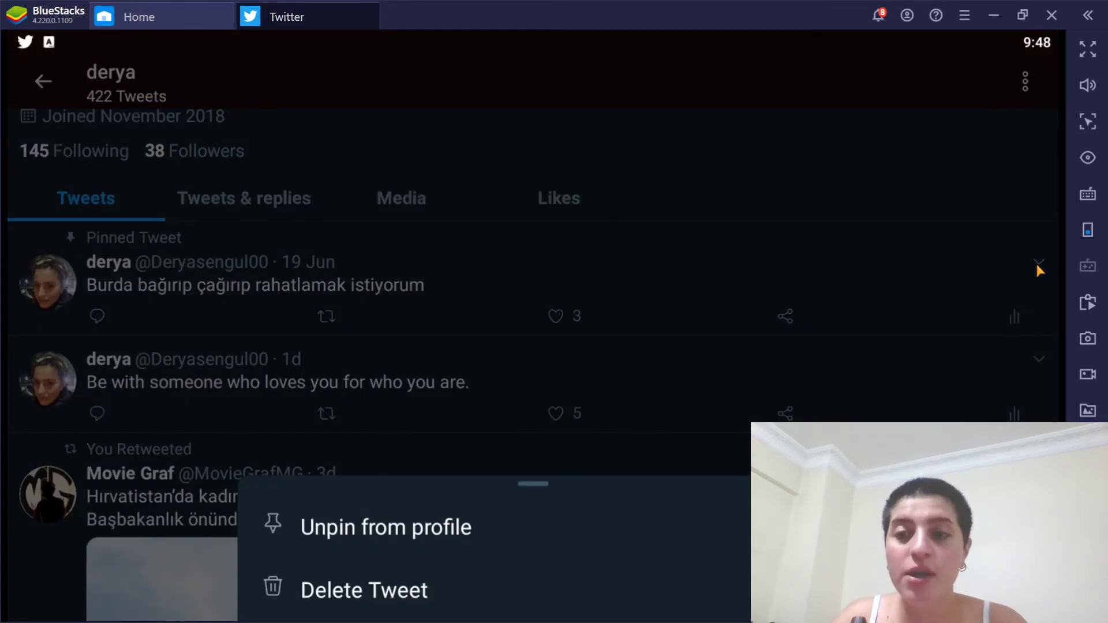
{"action": "mouse_move", "coordinate": [378, 525]}
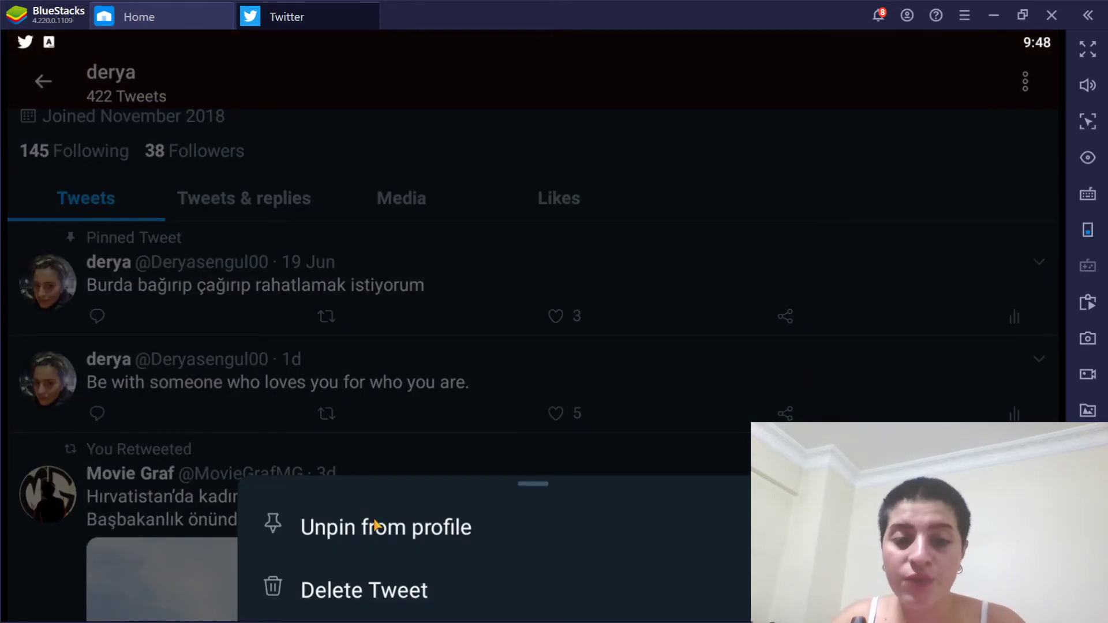
{"action": "mouse_move", "coordinate": [327, 539]}
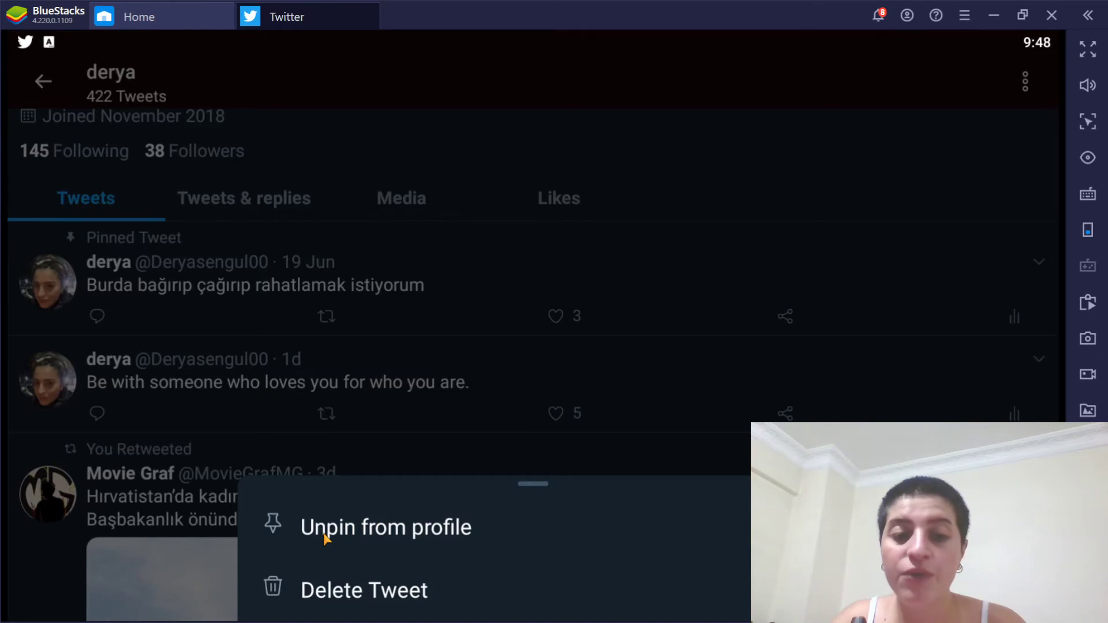
{"action": "left_click", "coordinate": [385, 528]}
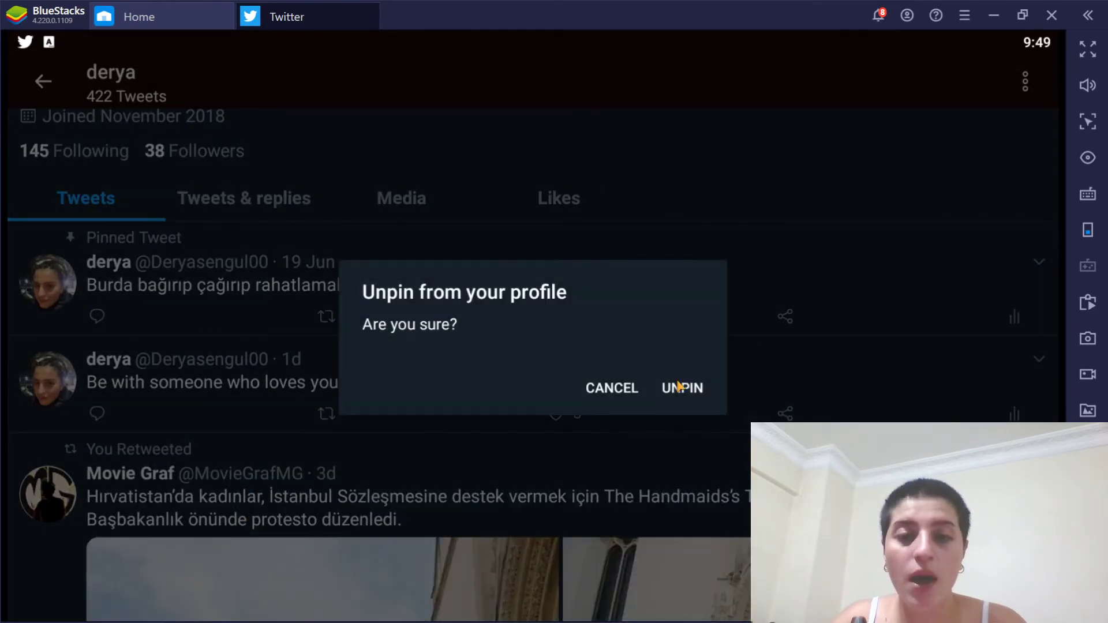
{"action": "left_click", "coordinate": [681, 388]}
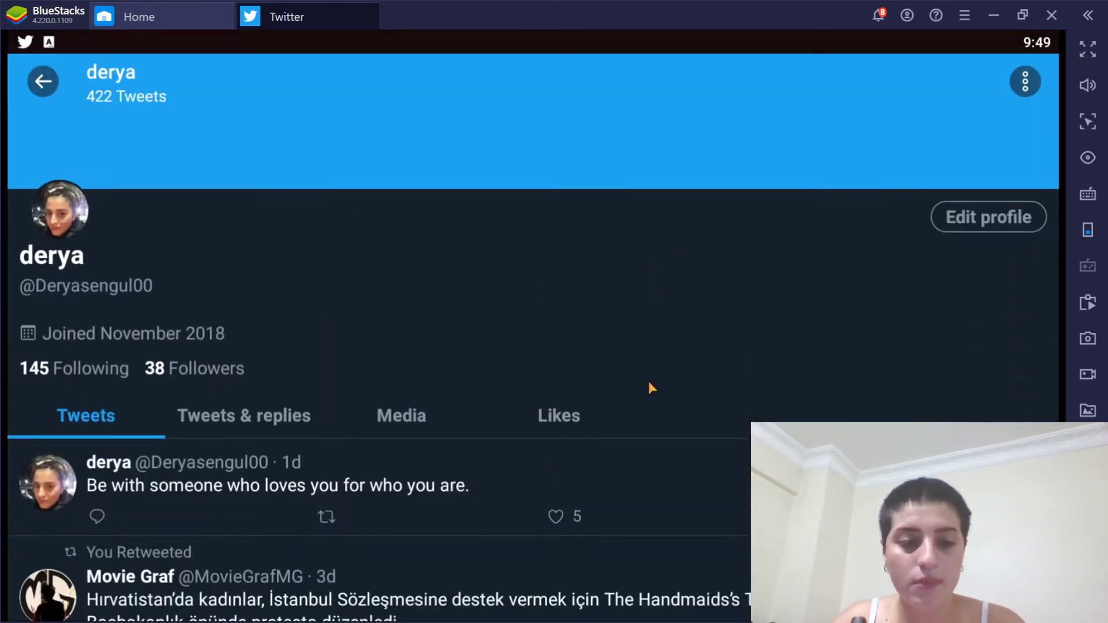
{"action": "scroll", "scroll_direction": "down", "scroll_amount": 3}
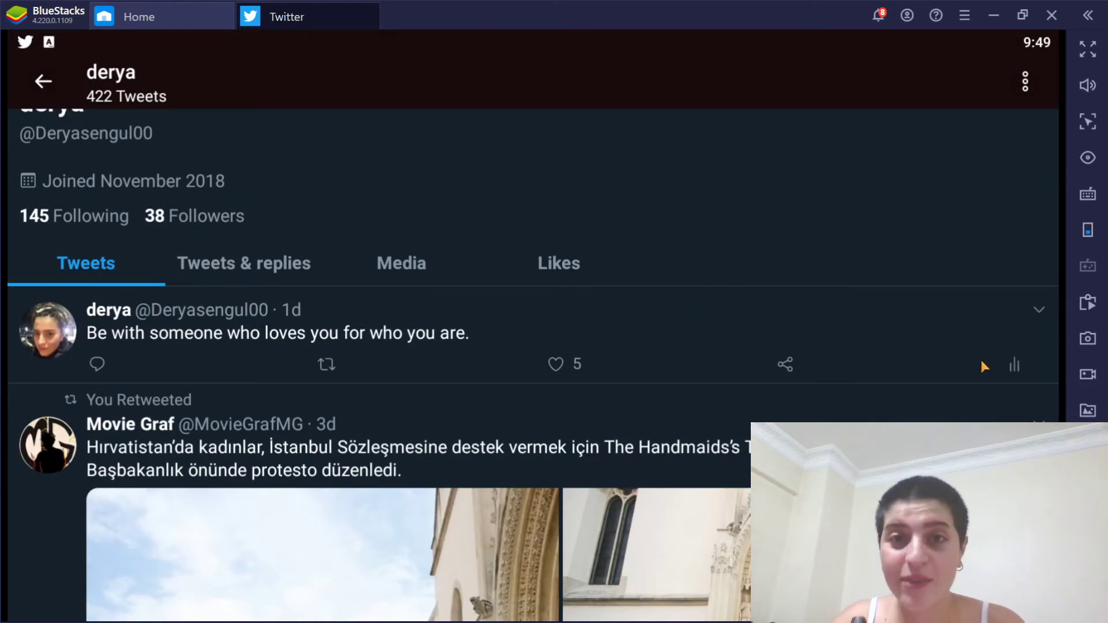
{"action": "mouse_move", "coordinate": [141, 342]}
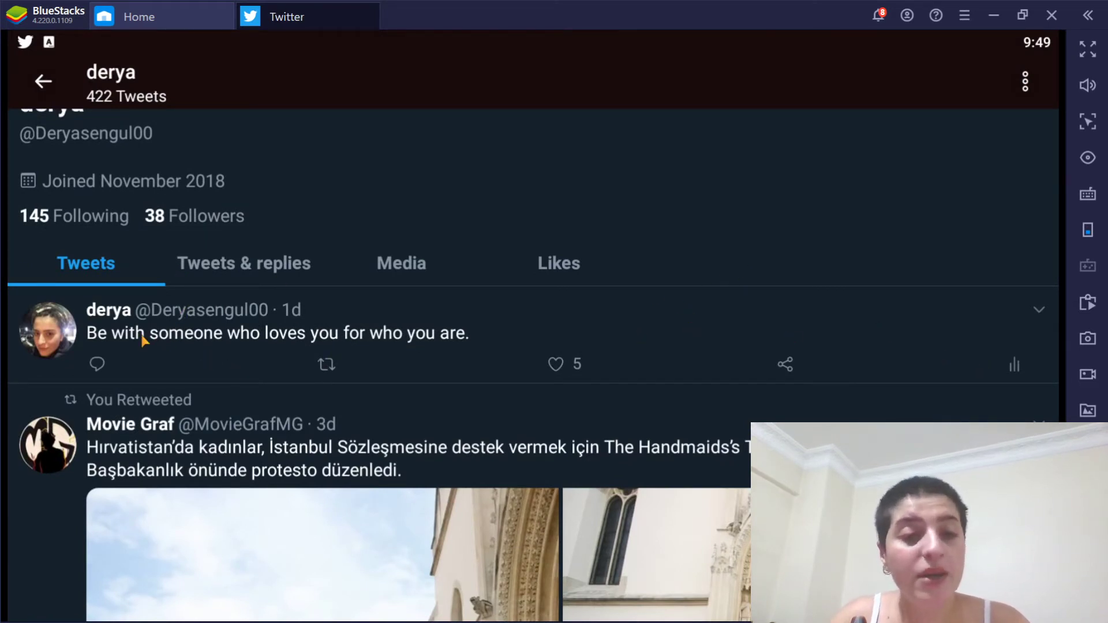
{"action": "mouse_move", "coordinate": [353, 338]}
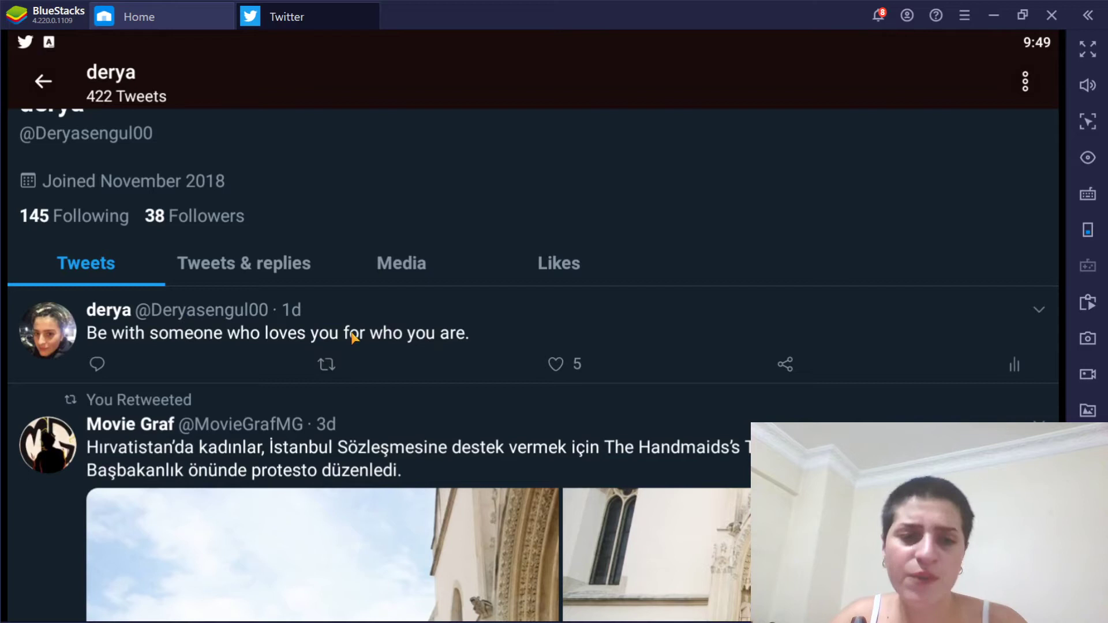
{"action": "mouse_move", "coordinate": [455, 357]}
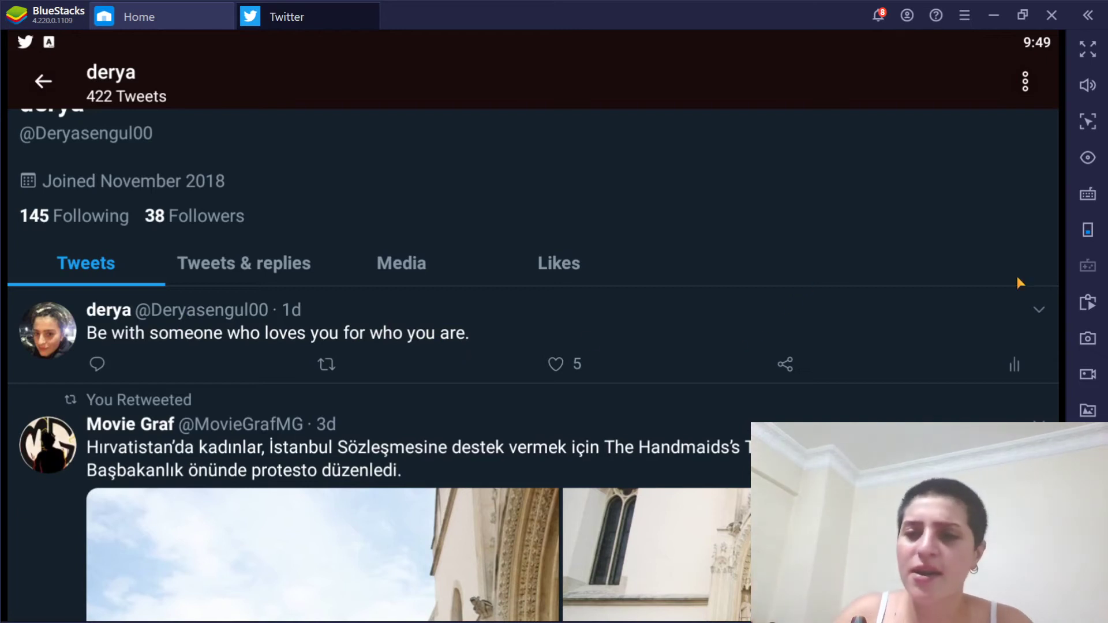
{"action": "mouse_move", "coordinate": [1055, 316]}
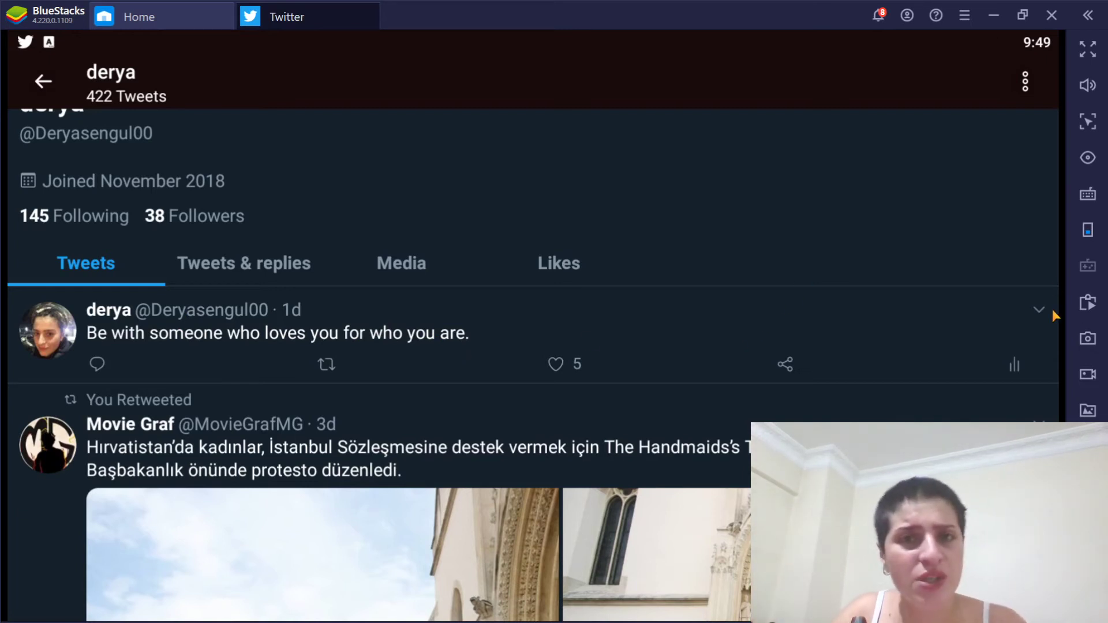
Pin 'Be with someone who loves you for who you are.' to the top of the profile.
{"action": "left_click", "coordinate": [1038, 309]}
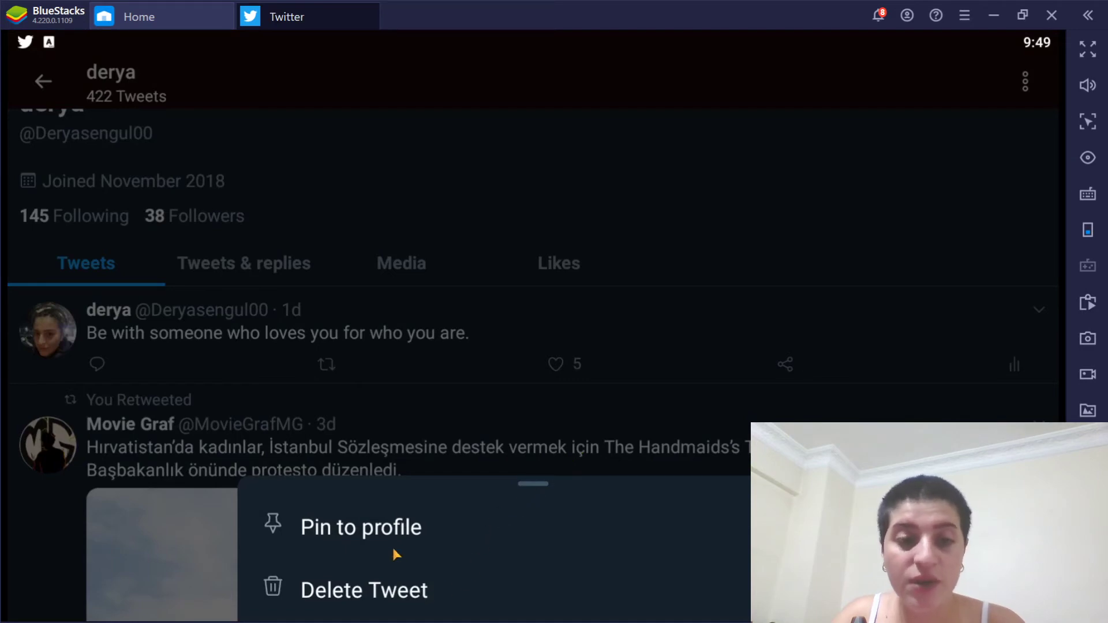
{"action": "mouse_move", "coordinate": [386, 529]}
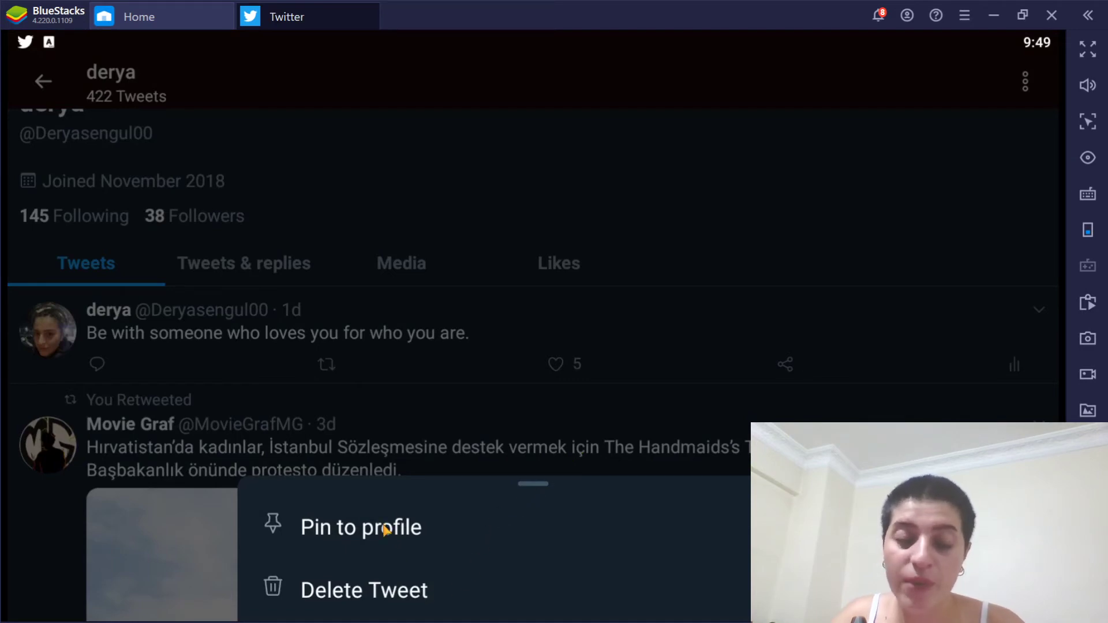
{"action": "left_click", "coordinate": [360, 527]}
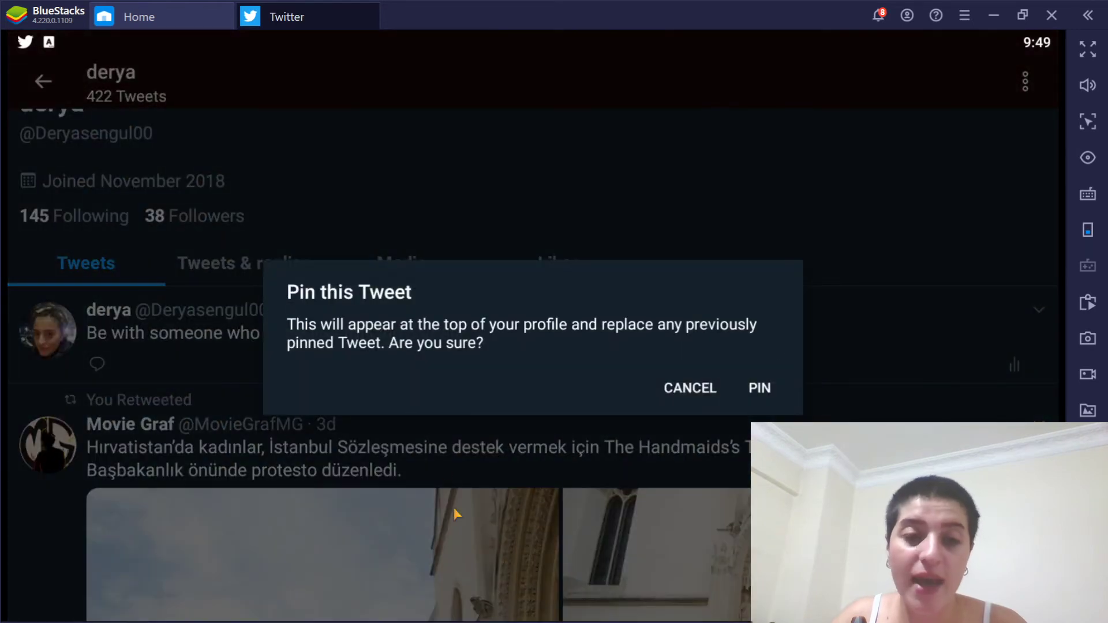
{"action": "mouse_move", "coordinate": [520, 356]}
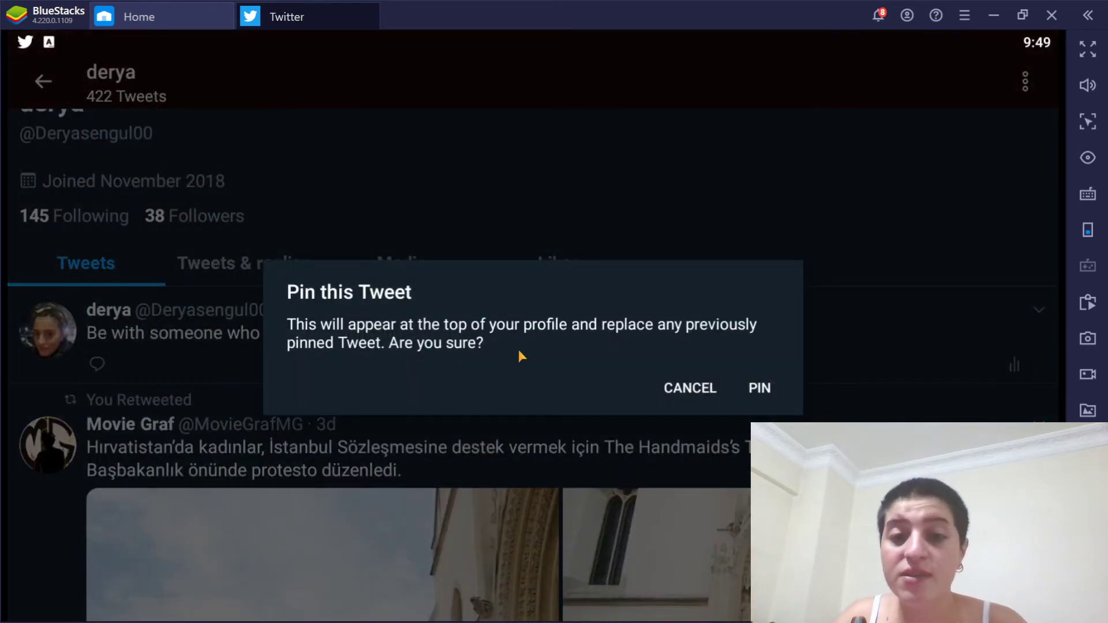
{"action": "mouse_move", "coordinate": [379, 366]}
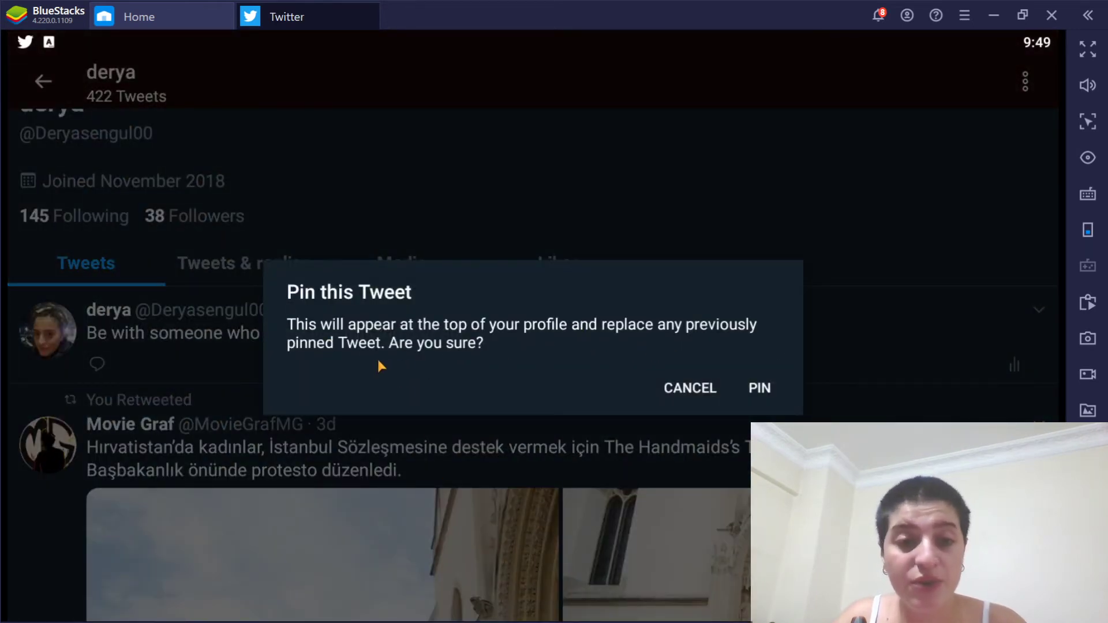
{"action": "mouse_move", "coordinate": [773, 399]}
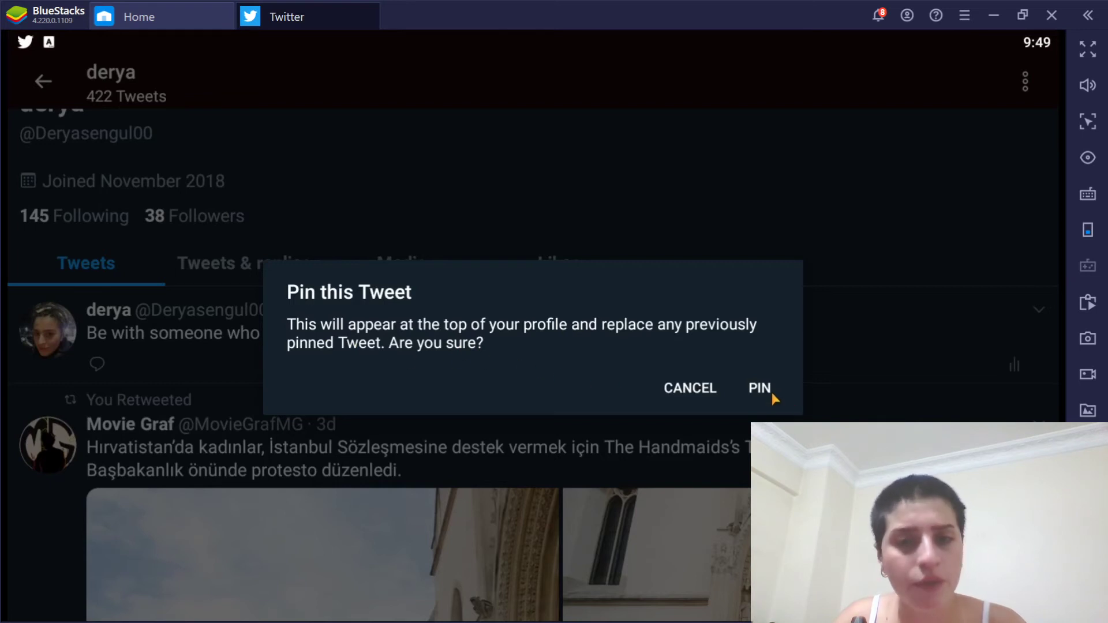
{"action": "mouse_move", "coordinate": [767, 396]}
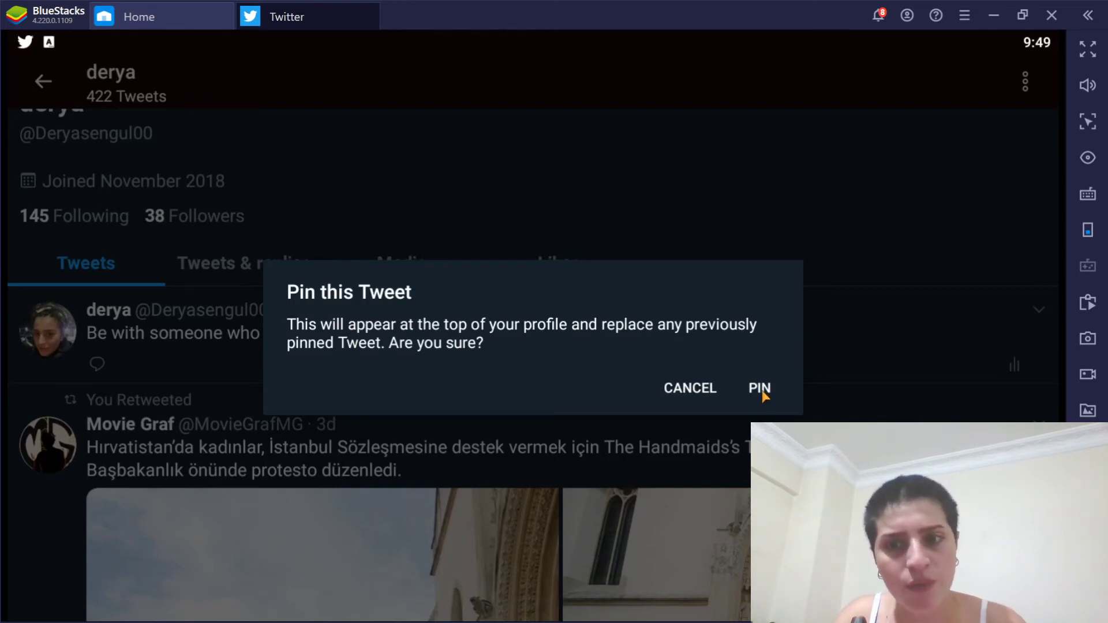
{"action": "left_click", "coordinate": [760, 388]}
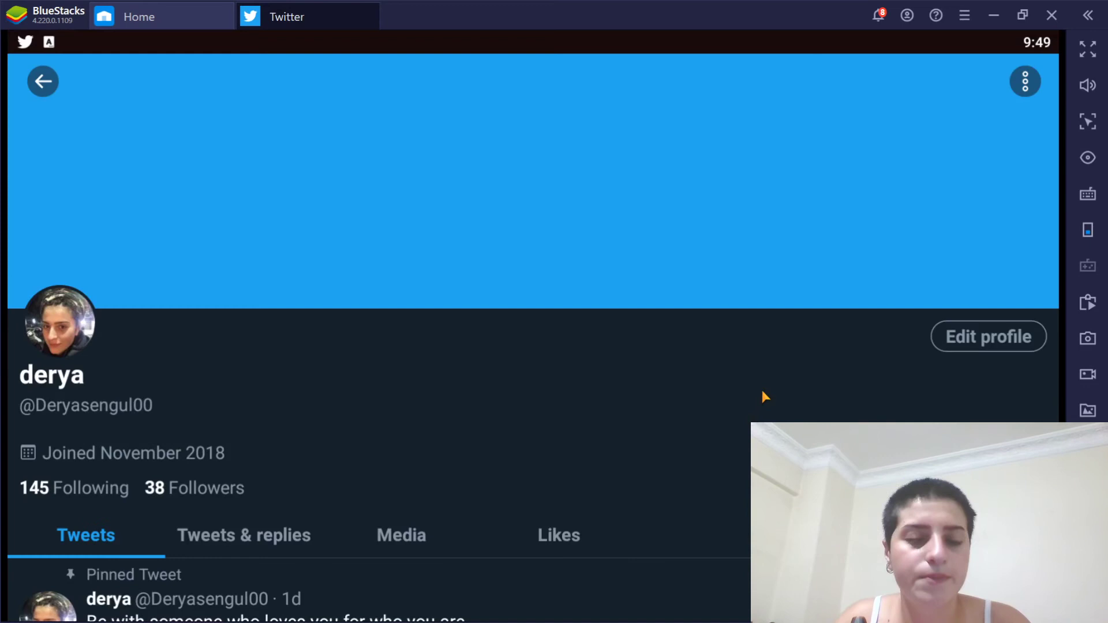
{"action": "scroll", "scroll_direction": "down", "scroll_amount": 3}
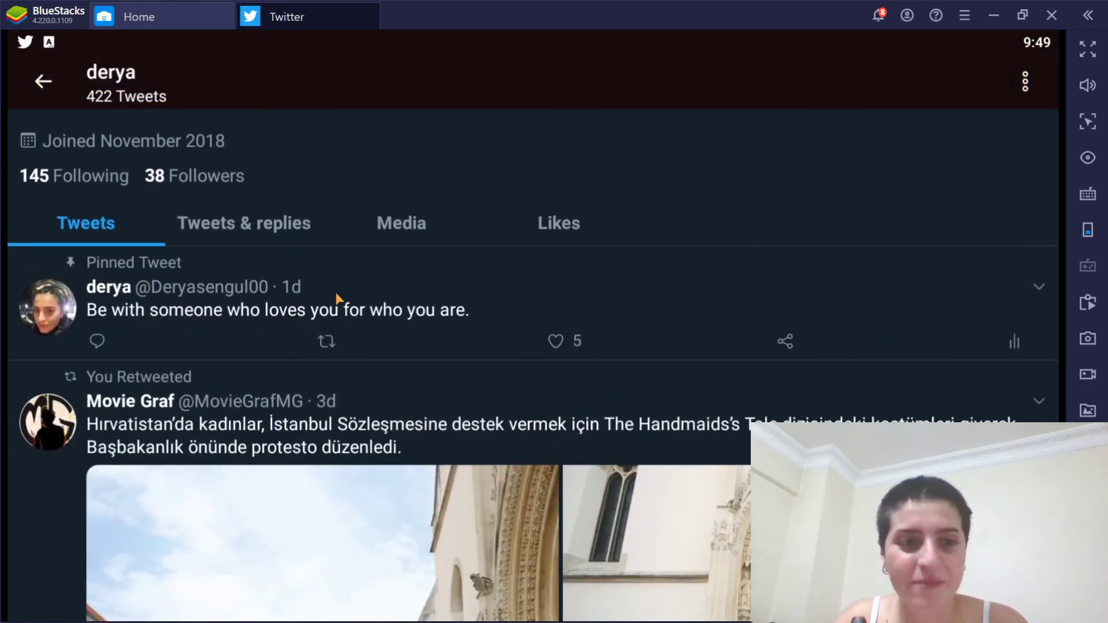
{"action": "mouse_move", "coordinate": [583, 178]}
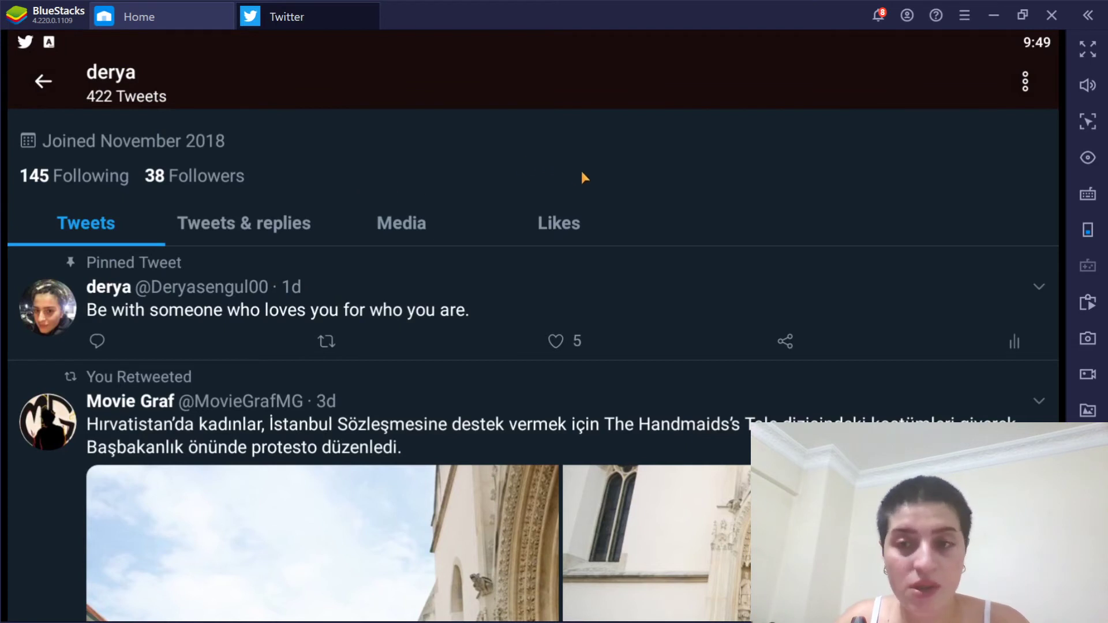
{"action": "mouse_move", "coordinate": [591, 373]}
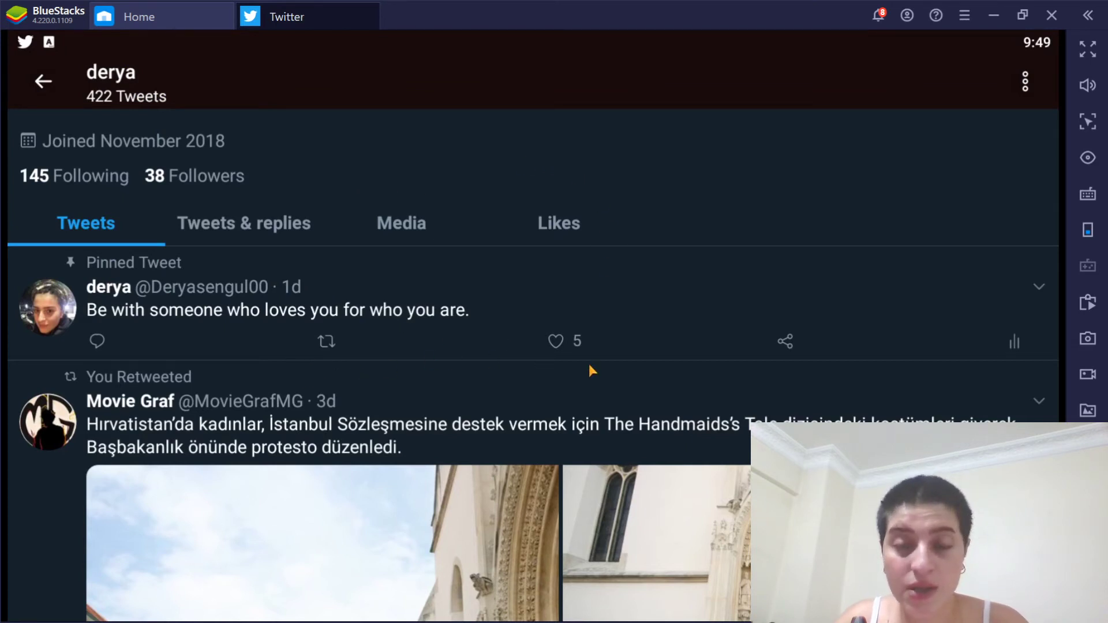
{"action": "mouse_move", "coordinate": [976, 356]}
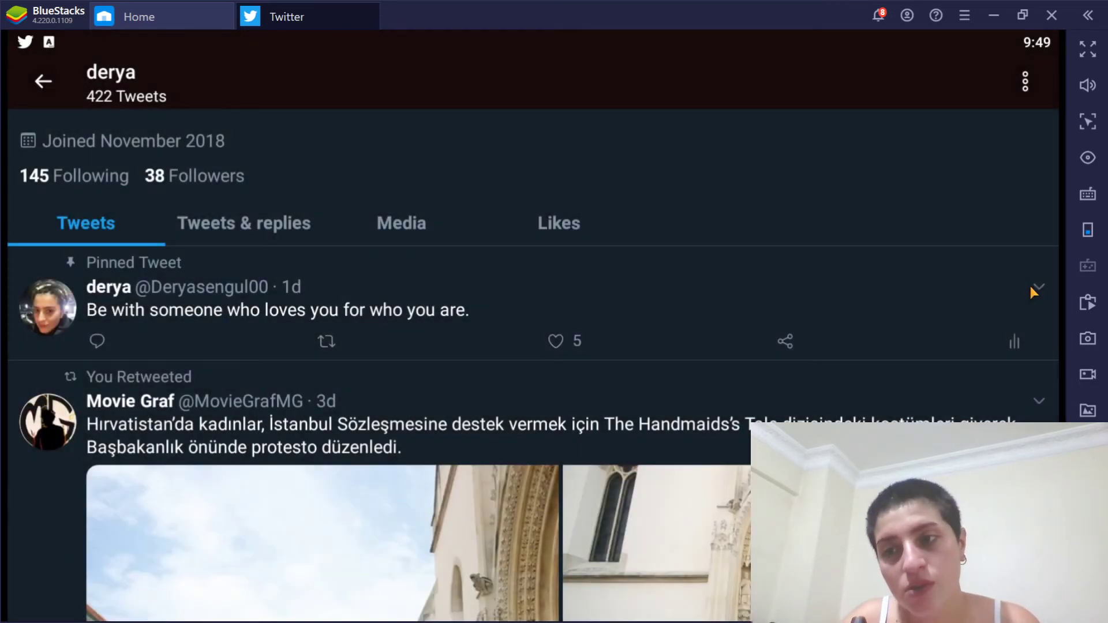
{"action": "left_click", "coordinate": [1036, 287]}
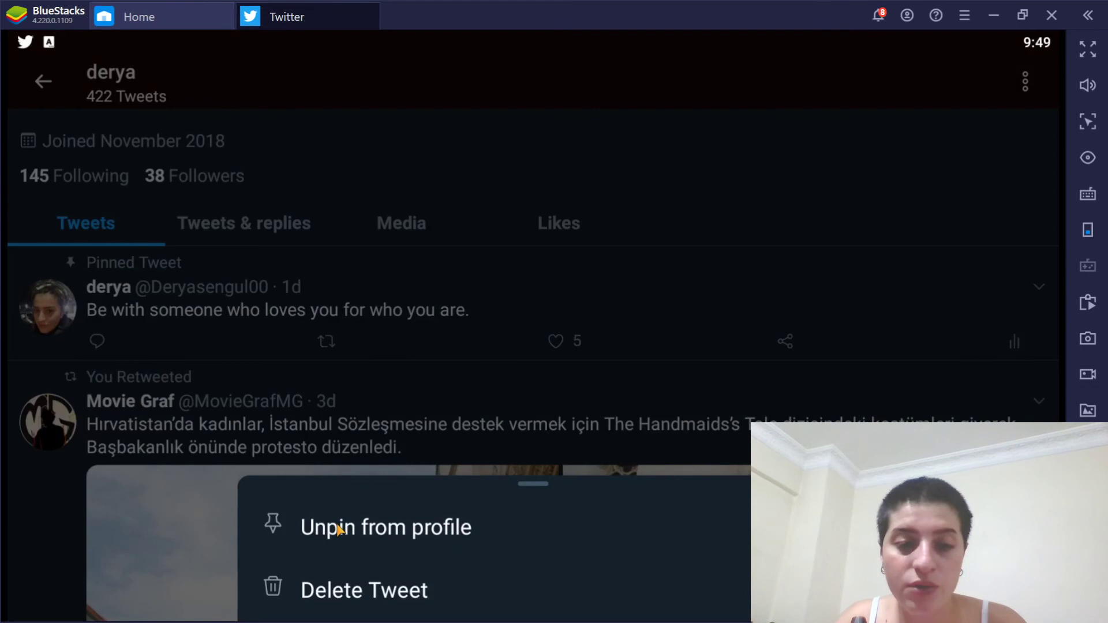
{"action": "mouse_move", "coordinate": [435, 502]}
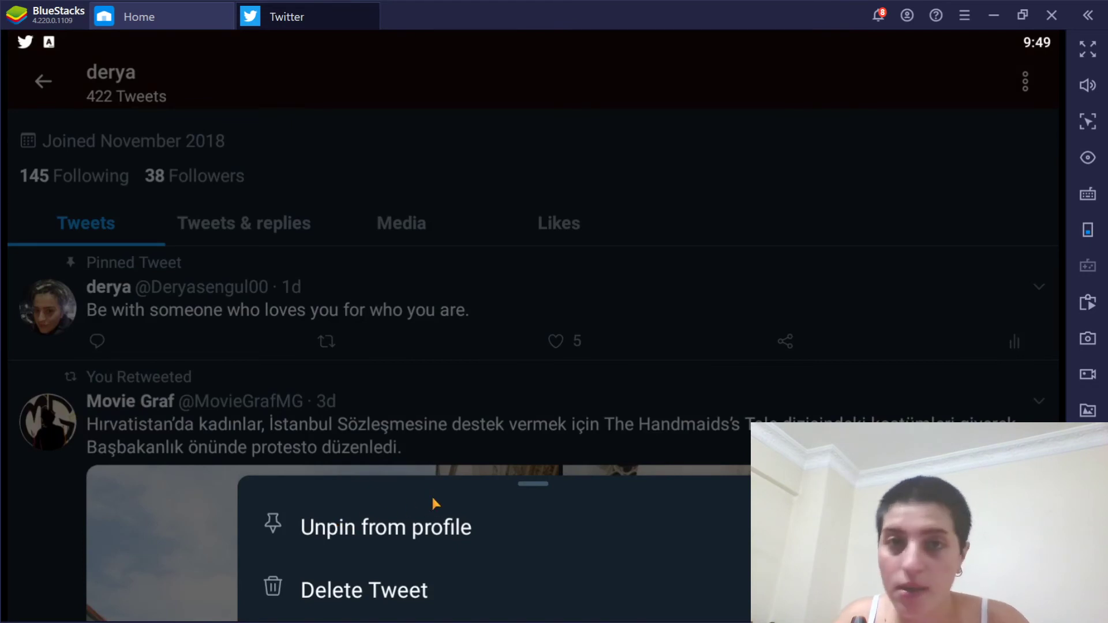
{"action": "mouse_move", "coordinate": [522, 523]}
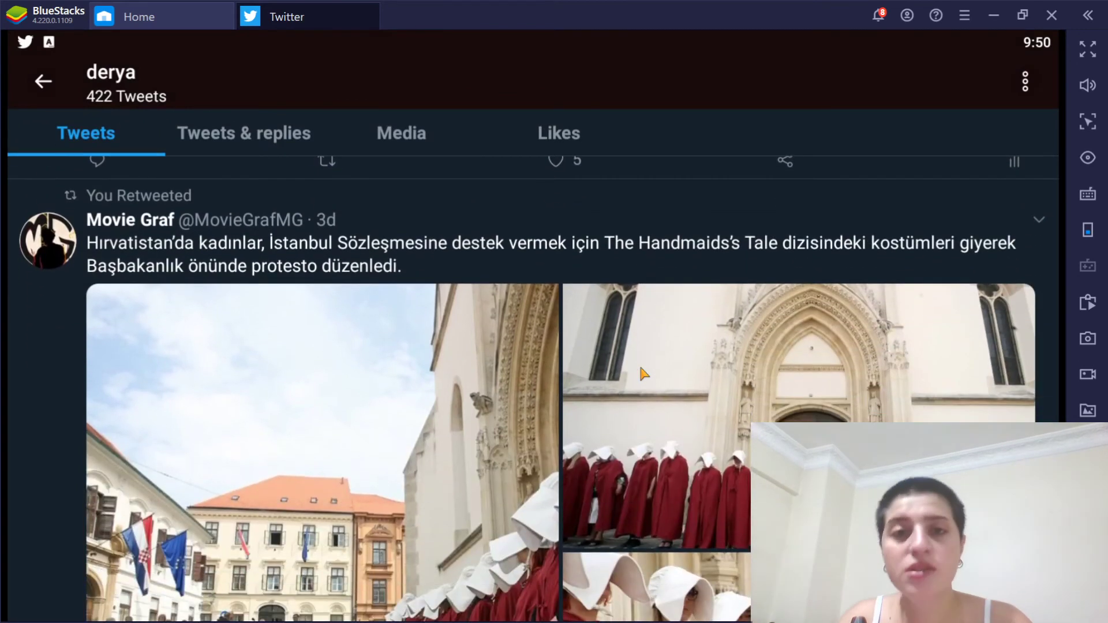
{"action": "scroll", "scroll_direction": "up", "scroll_amount": 3}
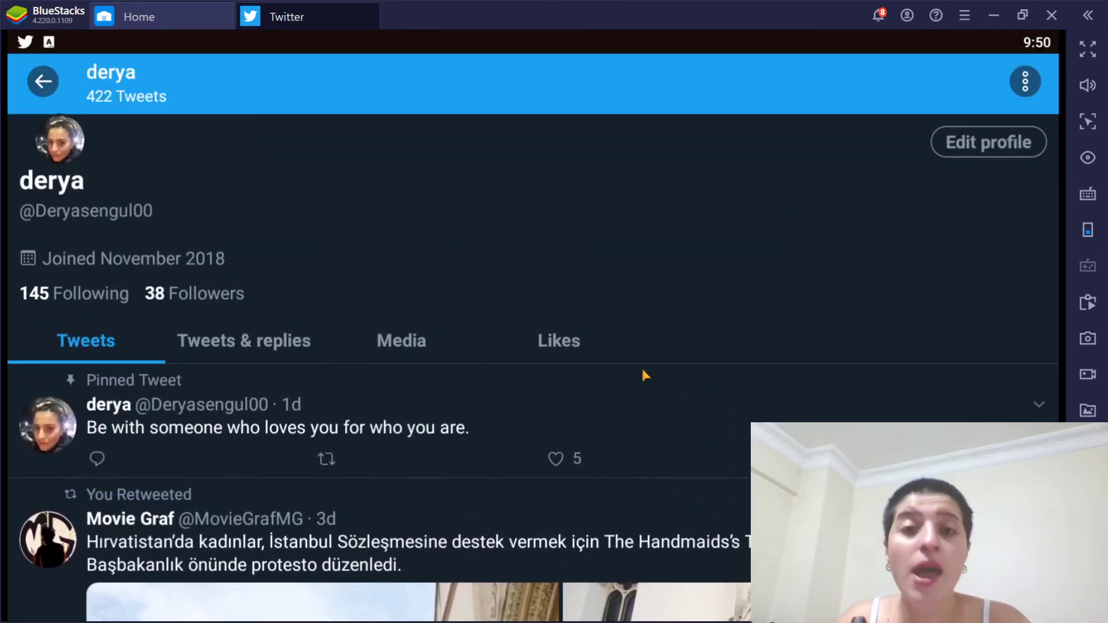